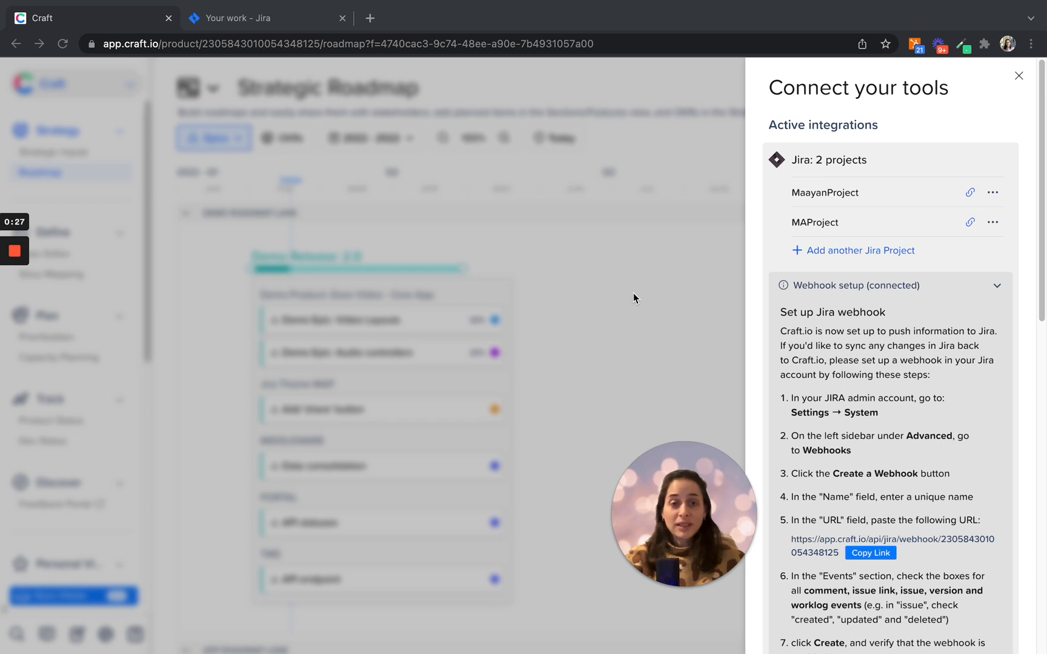
mouse_move(631, 309)
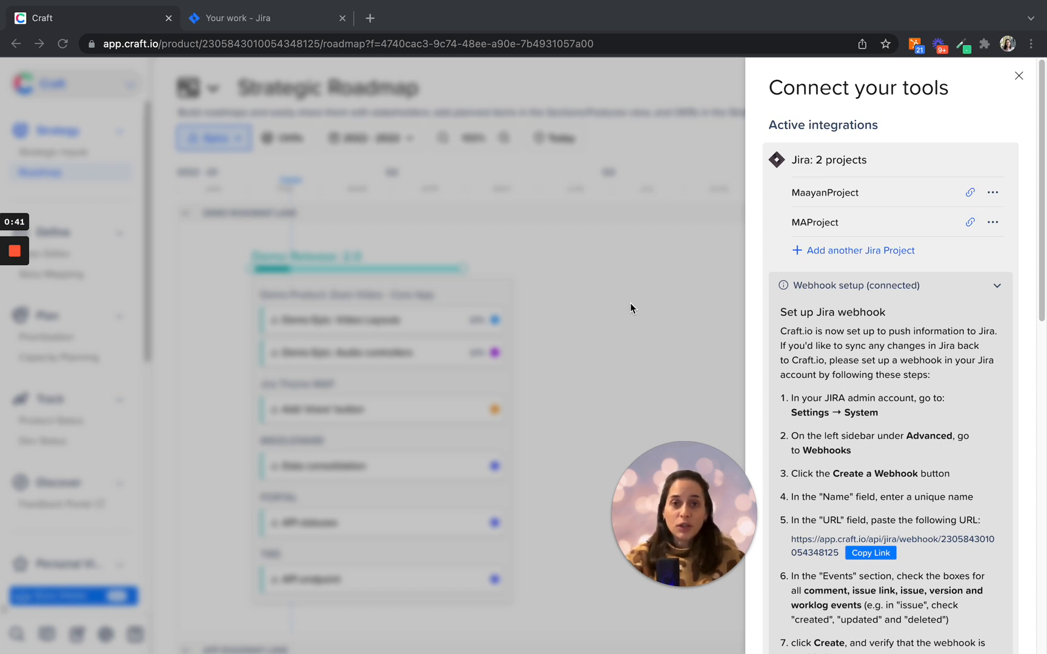
mouse_move(579, 252)
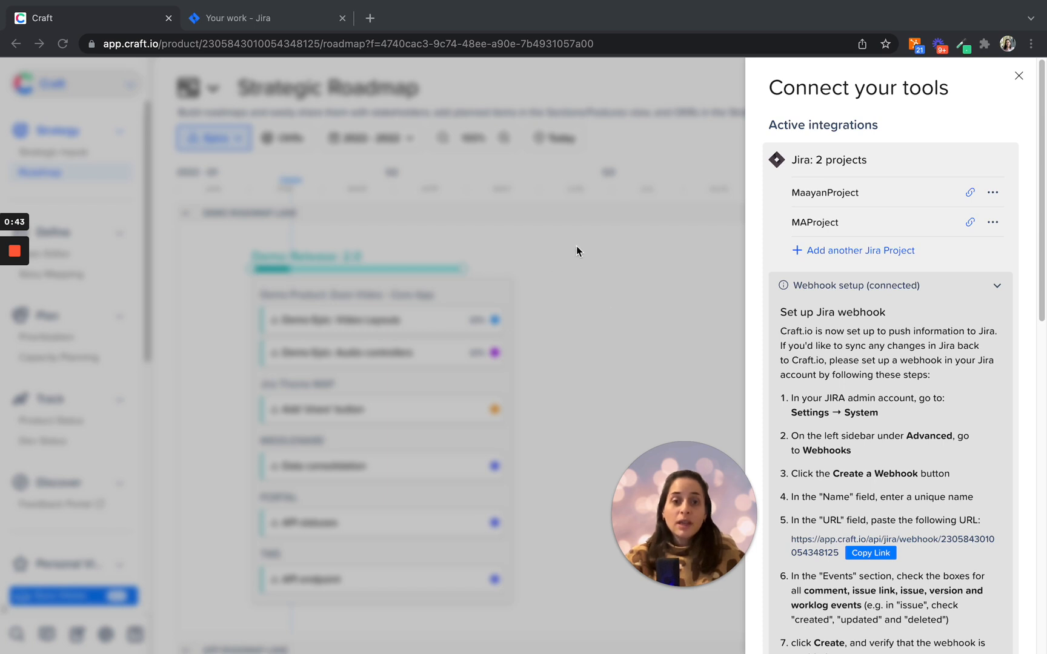
mouse_move(585, 252)
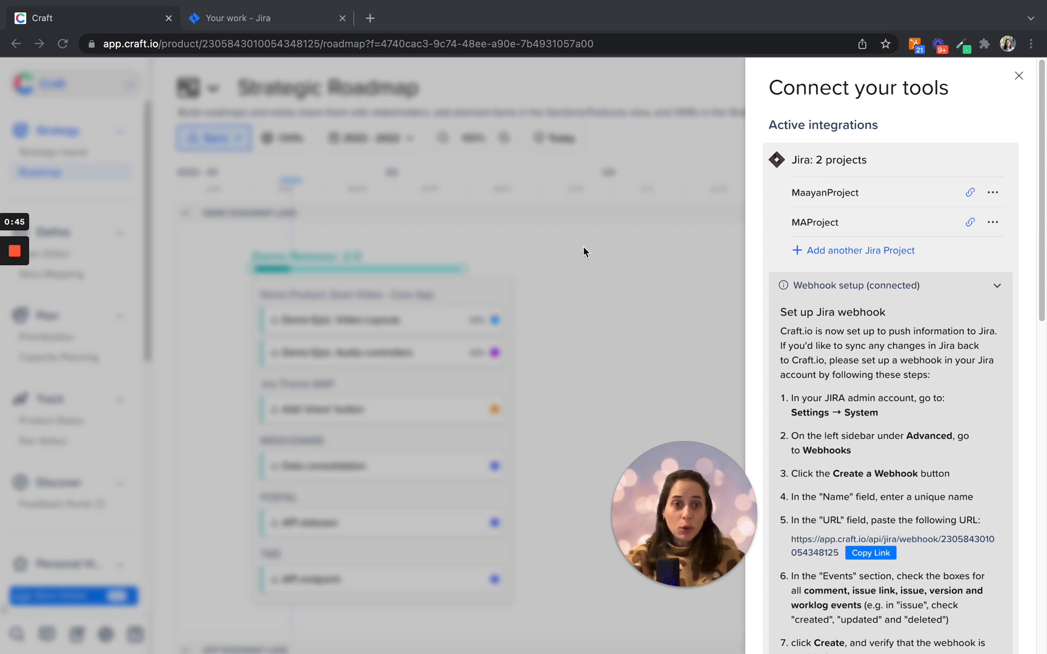
mouse_move(303, 22)
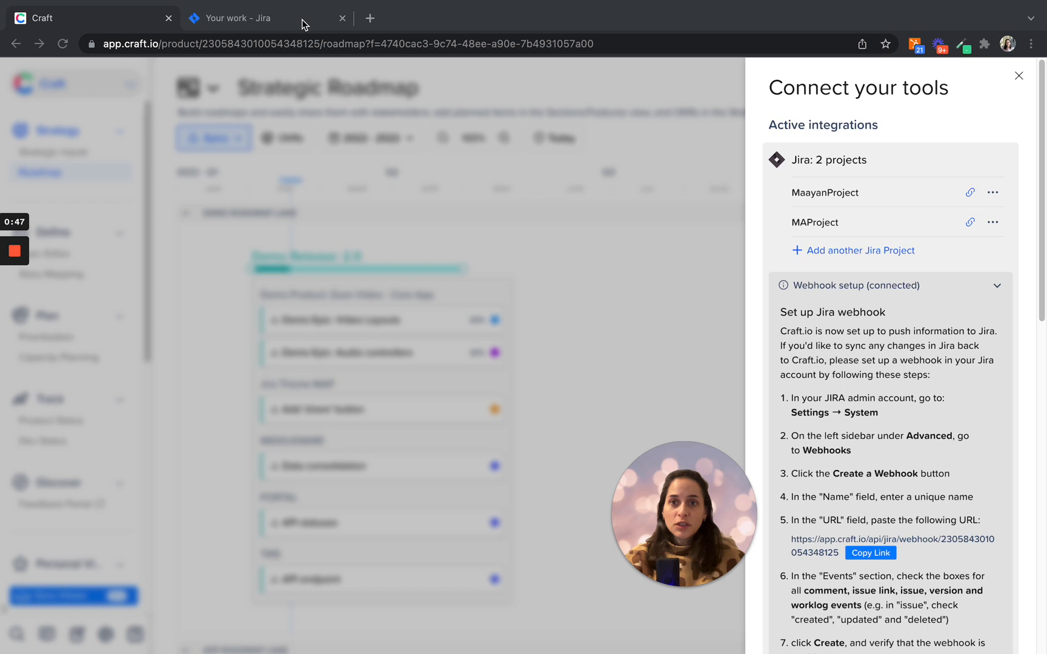
Reach Jira's System administration settings and bring the Advanced section with WebHooks into view
click(265, 17)
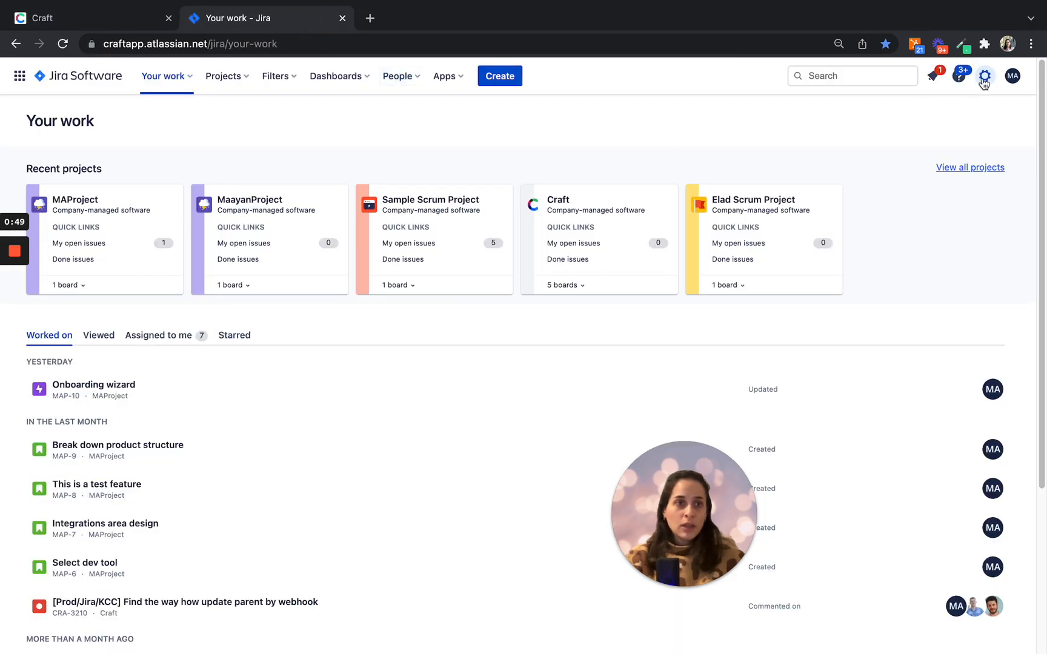
click(984, 76)
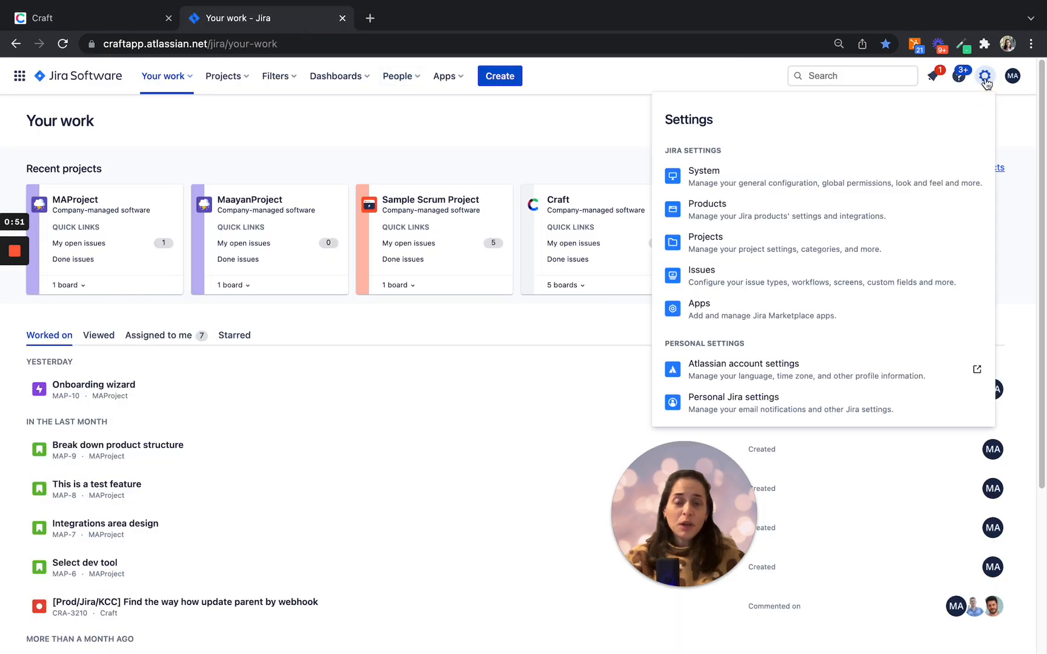
mouse_move(957, 114)
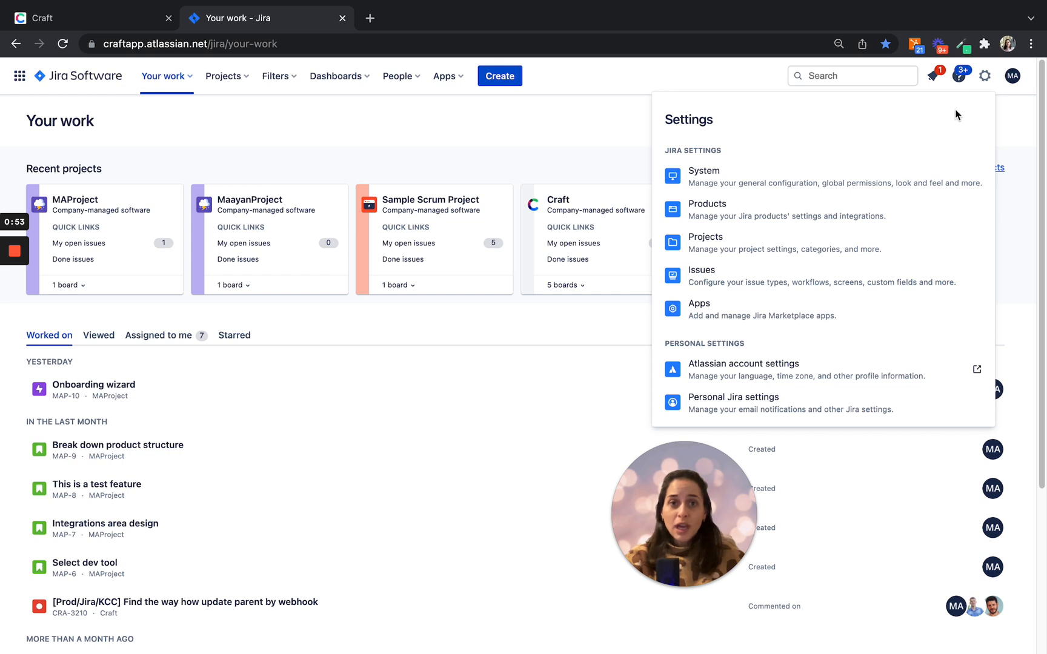
mouse_move(947, 156)
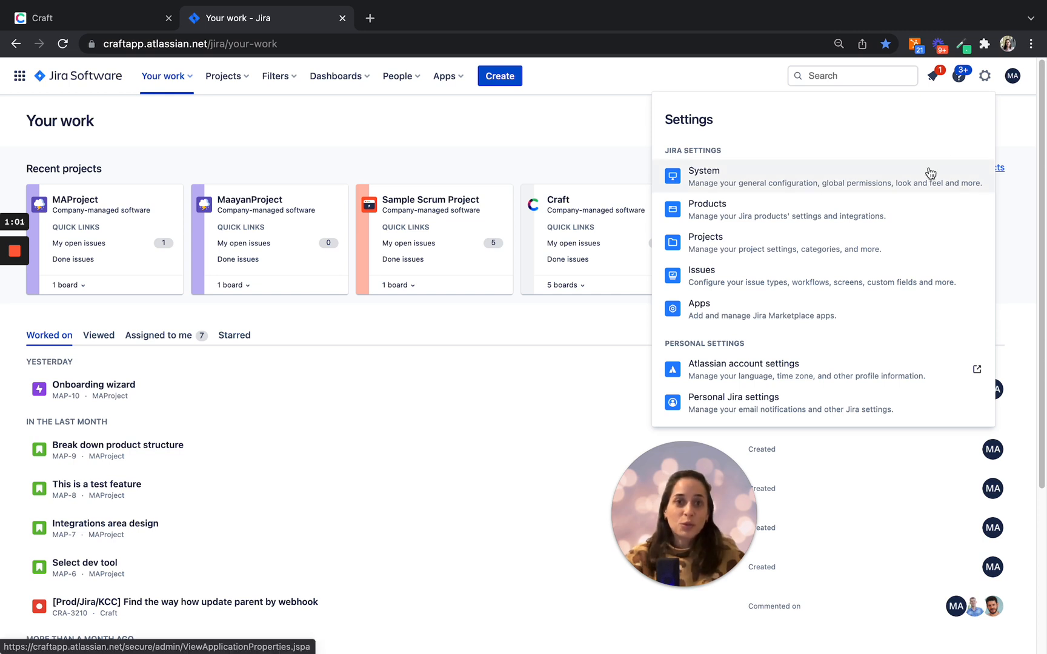
mouse_move(735, 181)
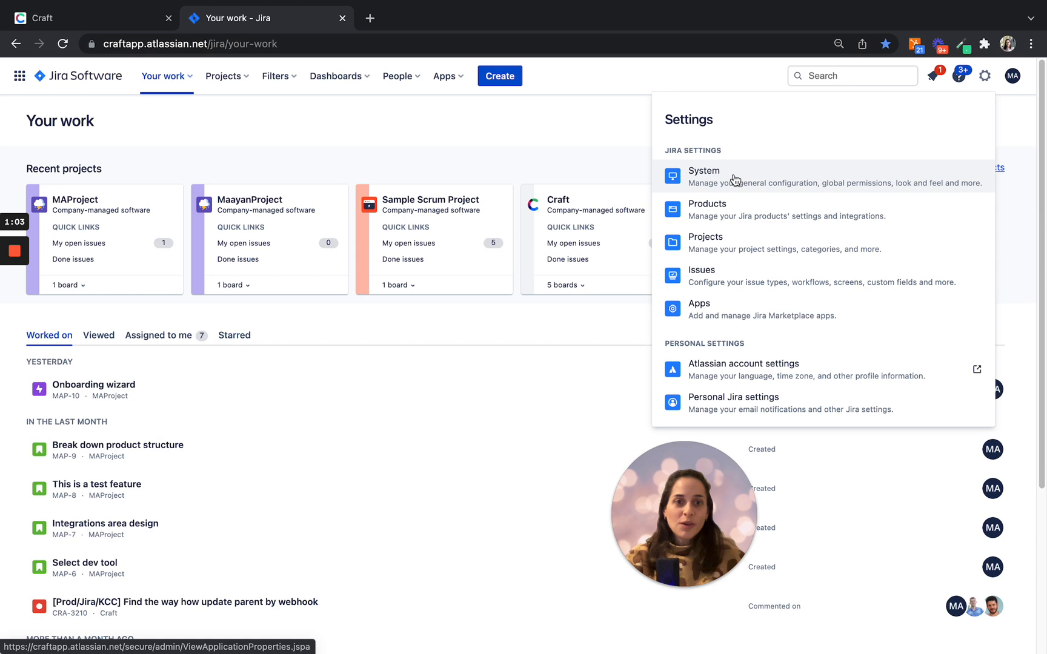
click(703, 175)
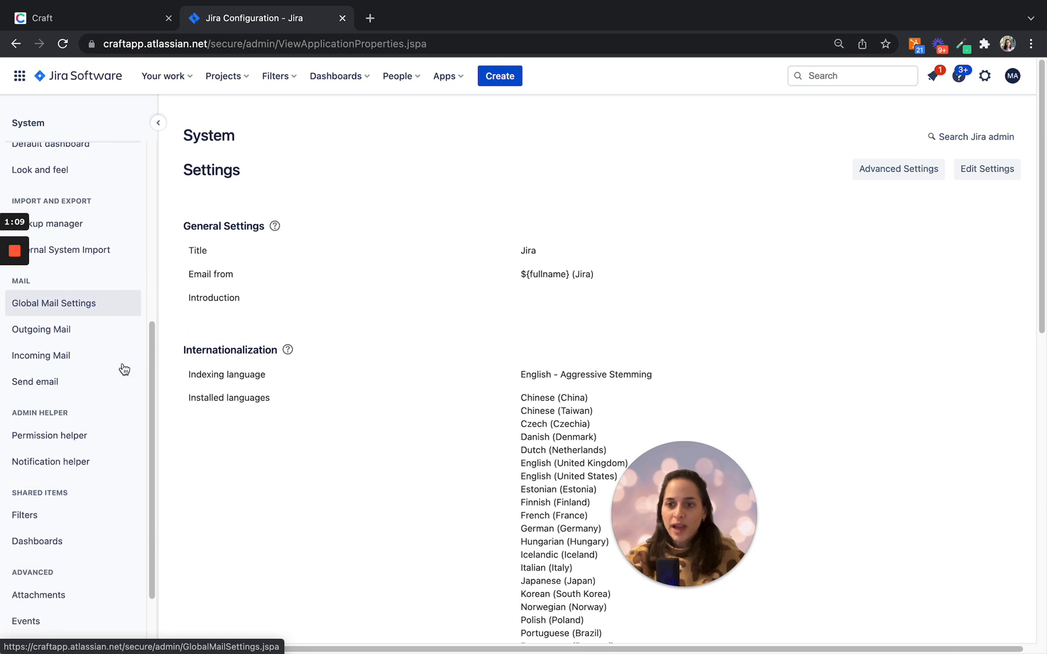
scroll(down, 3)
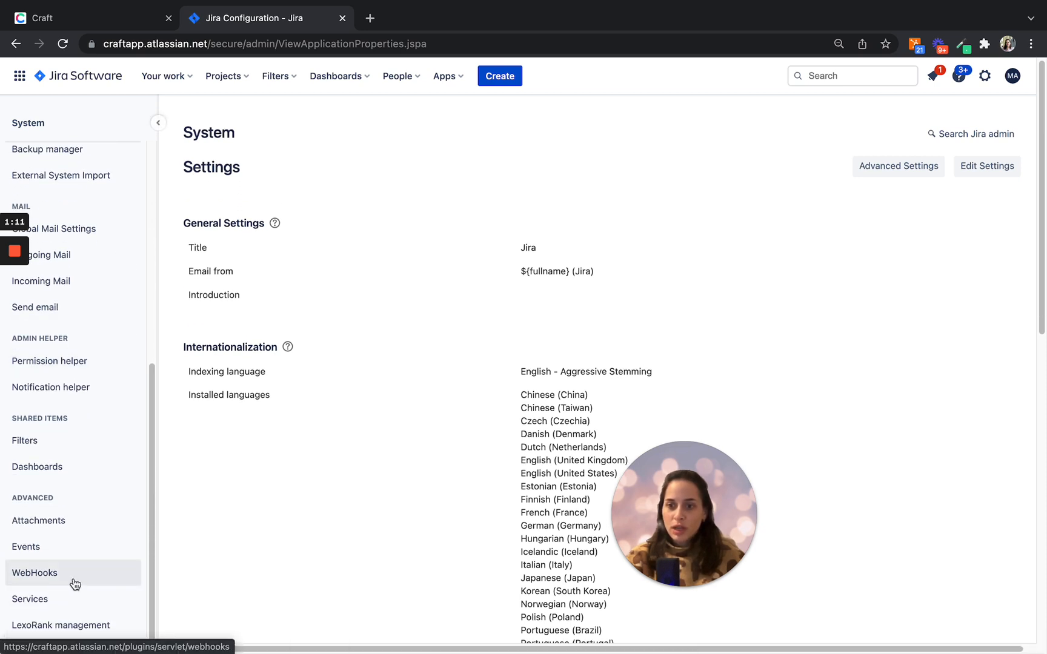
Begin a new webhook from the WebHooks page and name it 'THIS IS A NEW WEBHOOK'
click(31, 573)
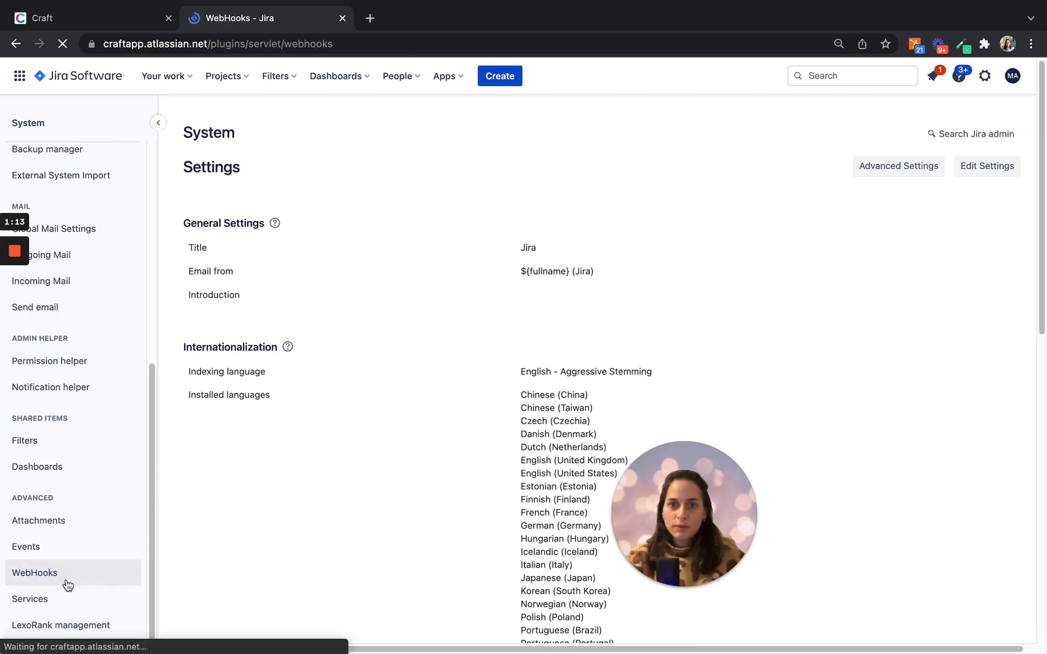
click(35, 573)
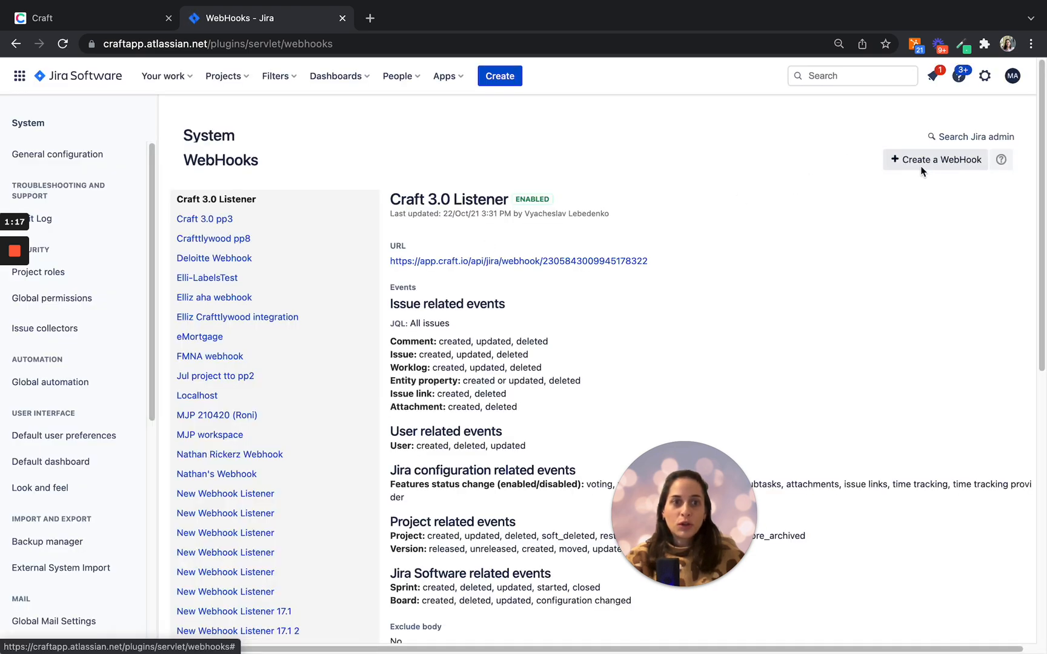
click(936, 160)
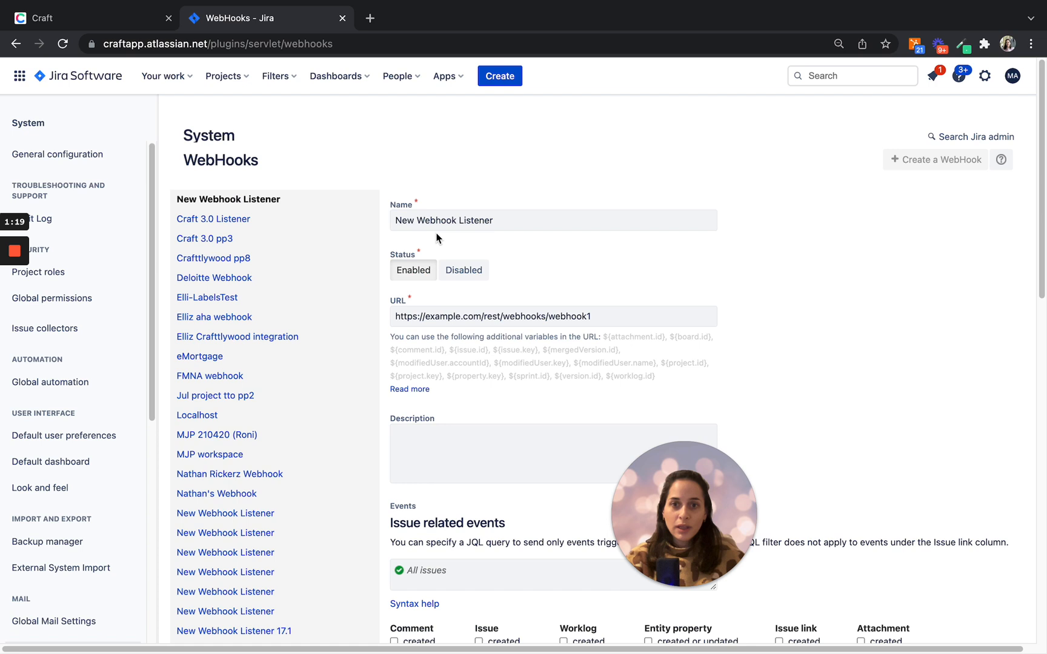
text(T)
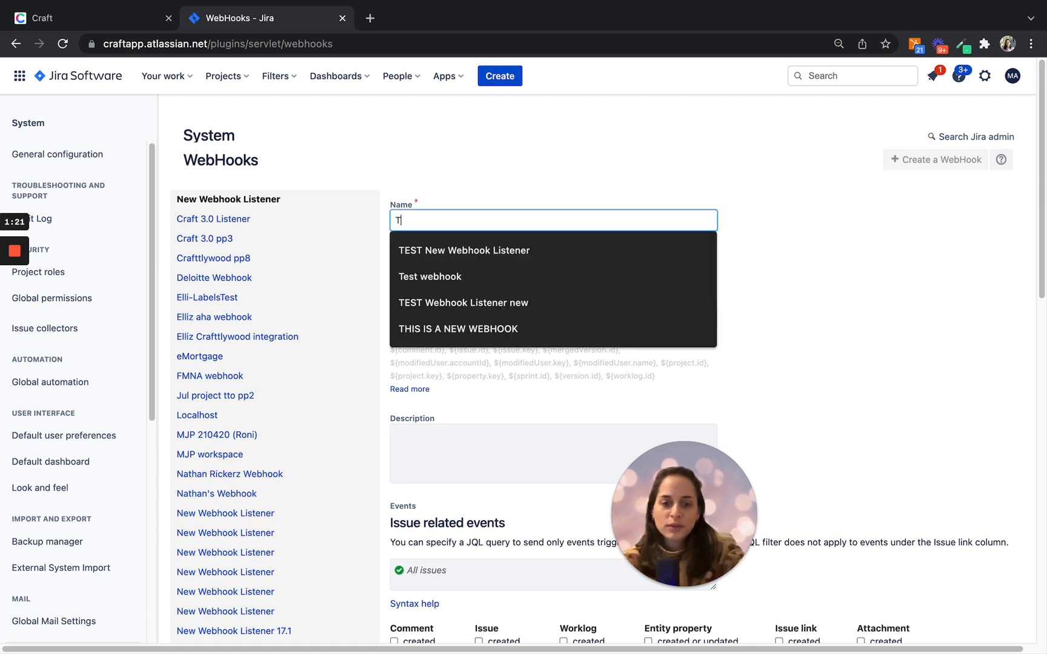
text(HIS IS A NEW WEBHOOK)
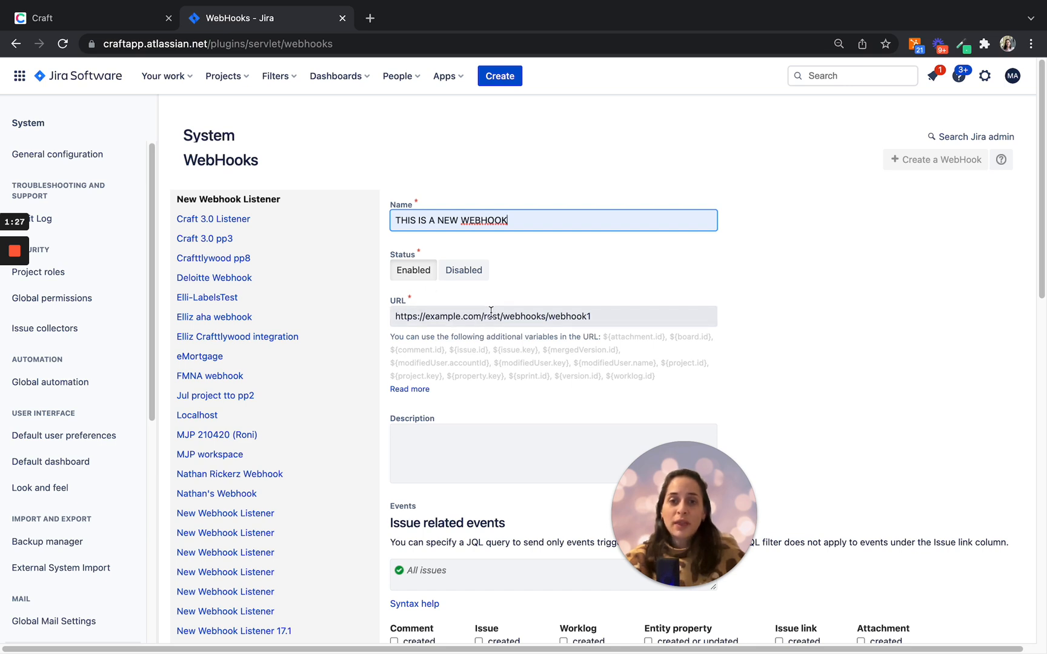
mouse_move(436, 306)
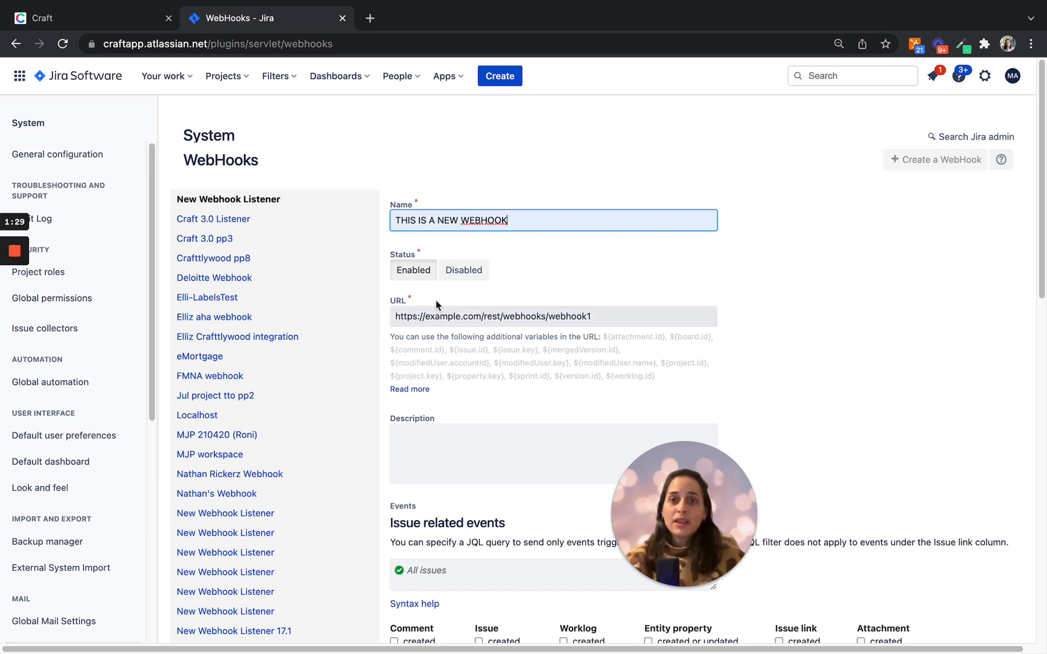
mouse_move(450, 292)
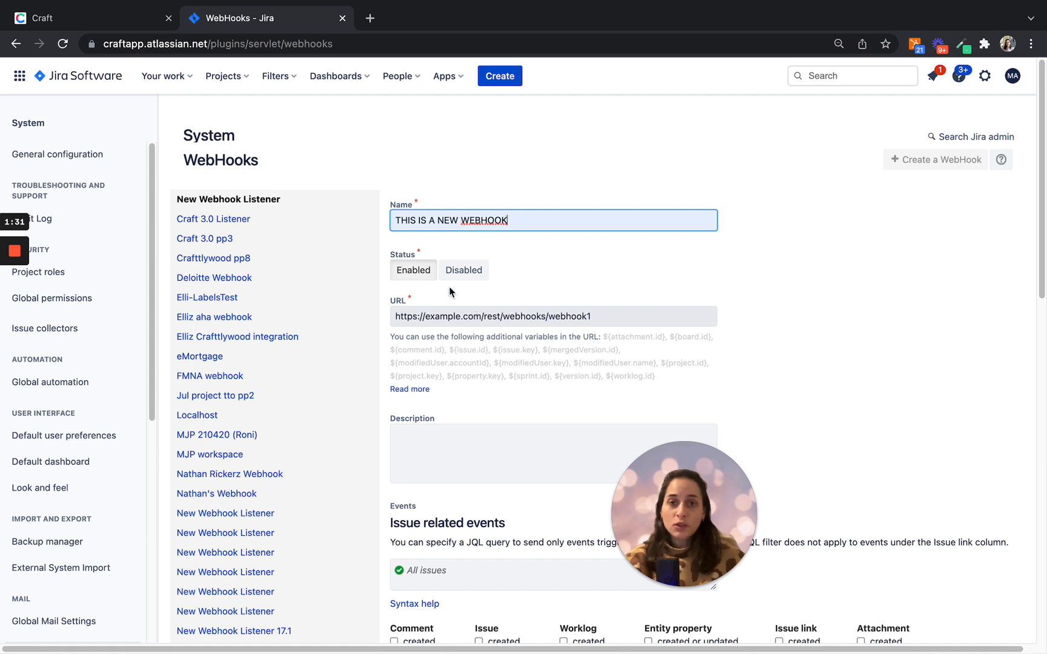
mouse_move(94, 19)
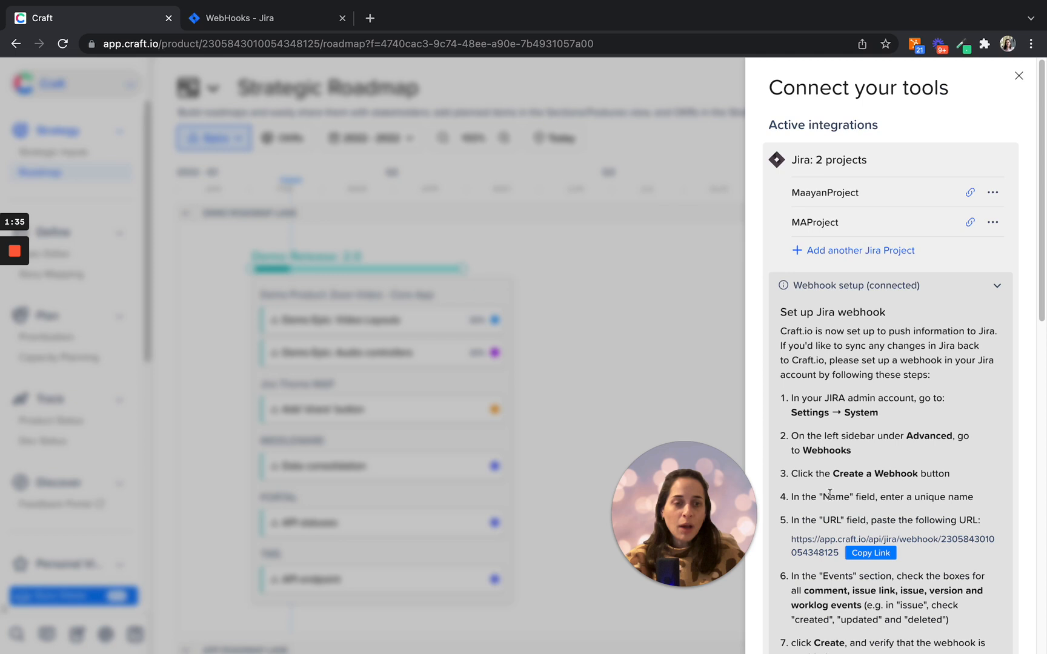
mouse_move(956, 516)
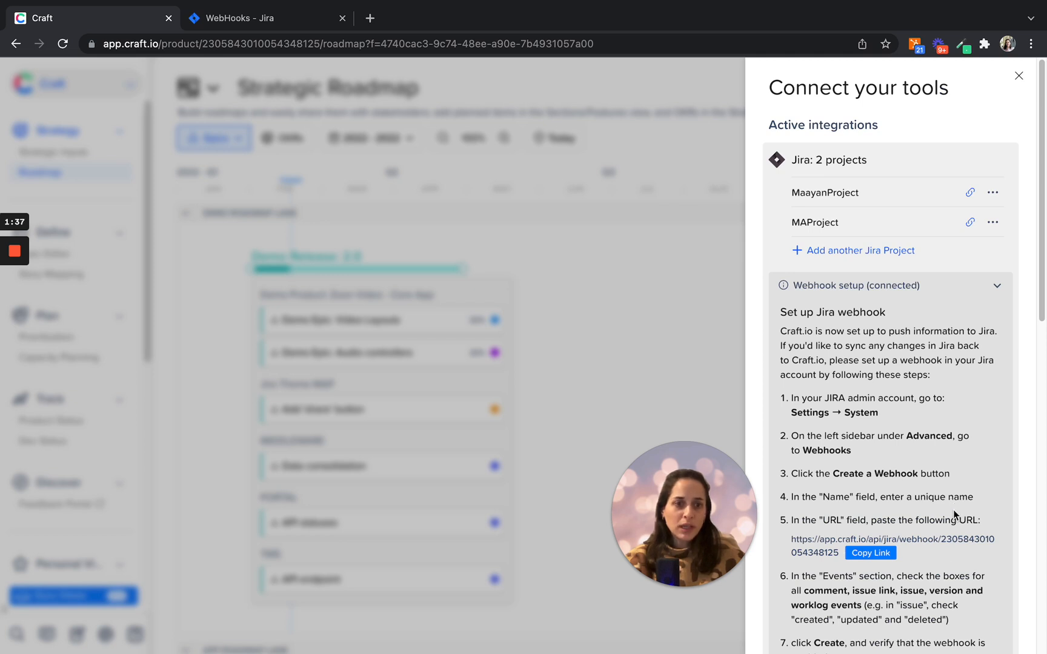
mouse_move(911, 565)
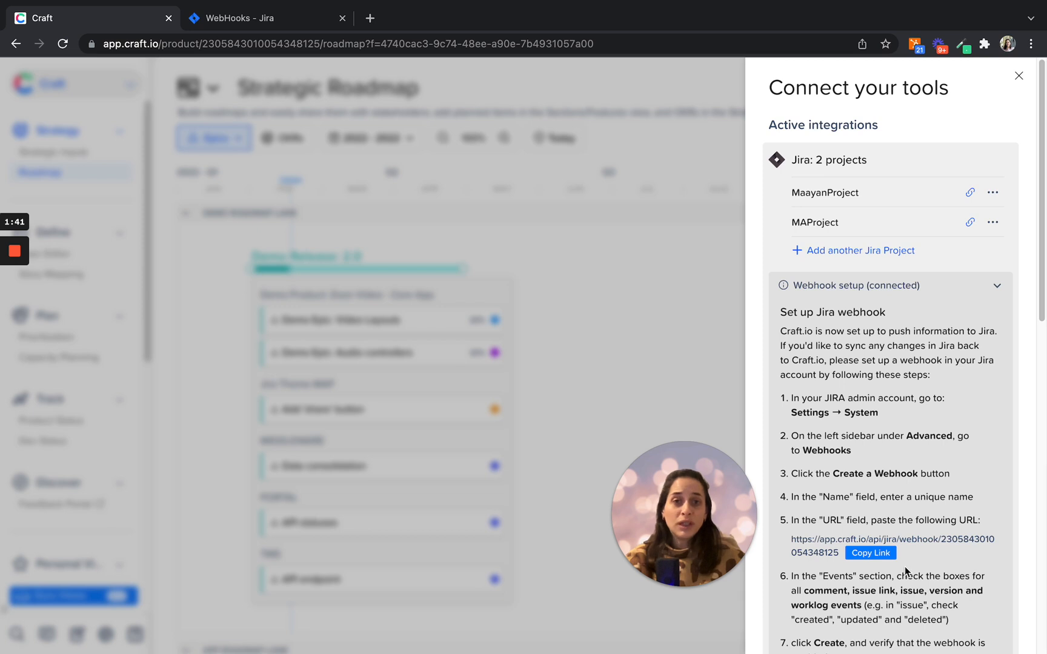
mouse_move(906, 568)
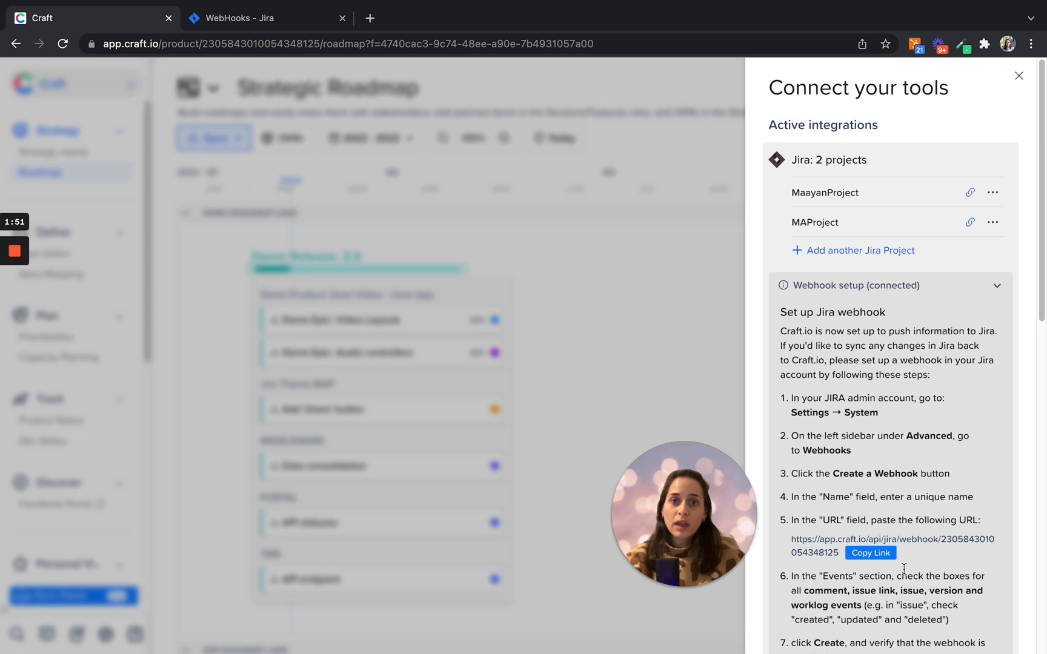
Copy the Jira webhook URL from step 5 of Craft's setup instructions
click(871, 554)
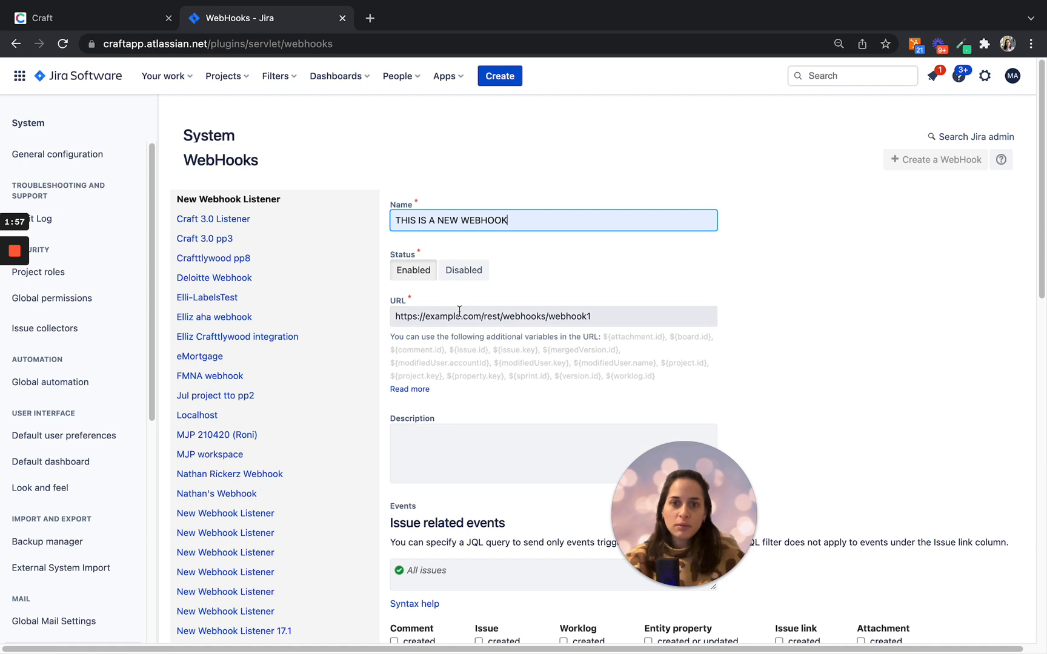
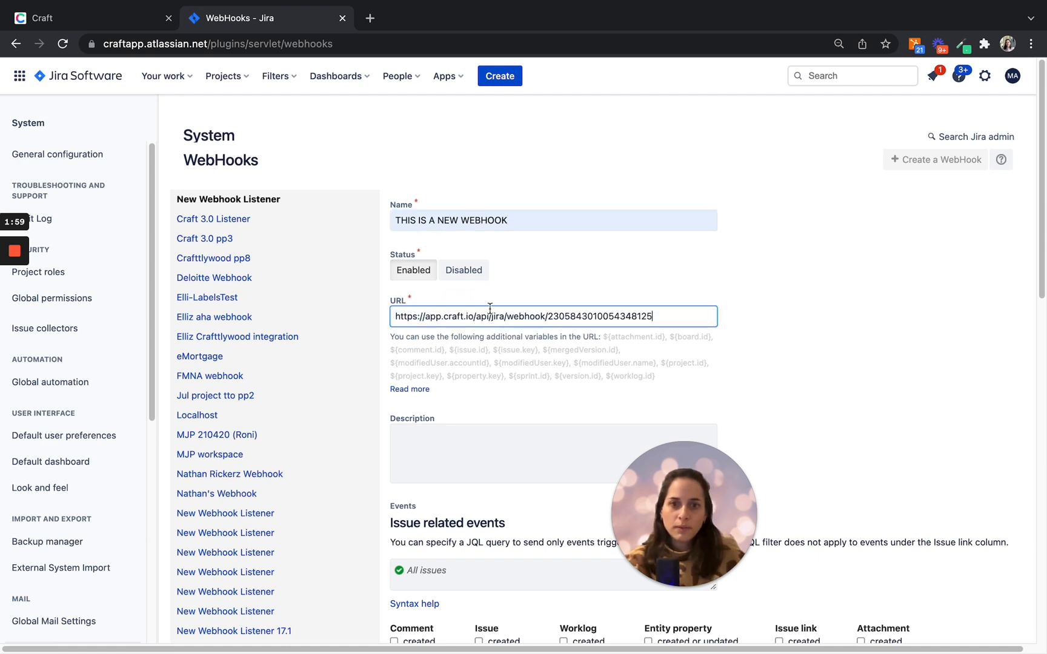
scroll(down, 3)
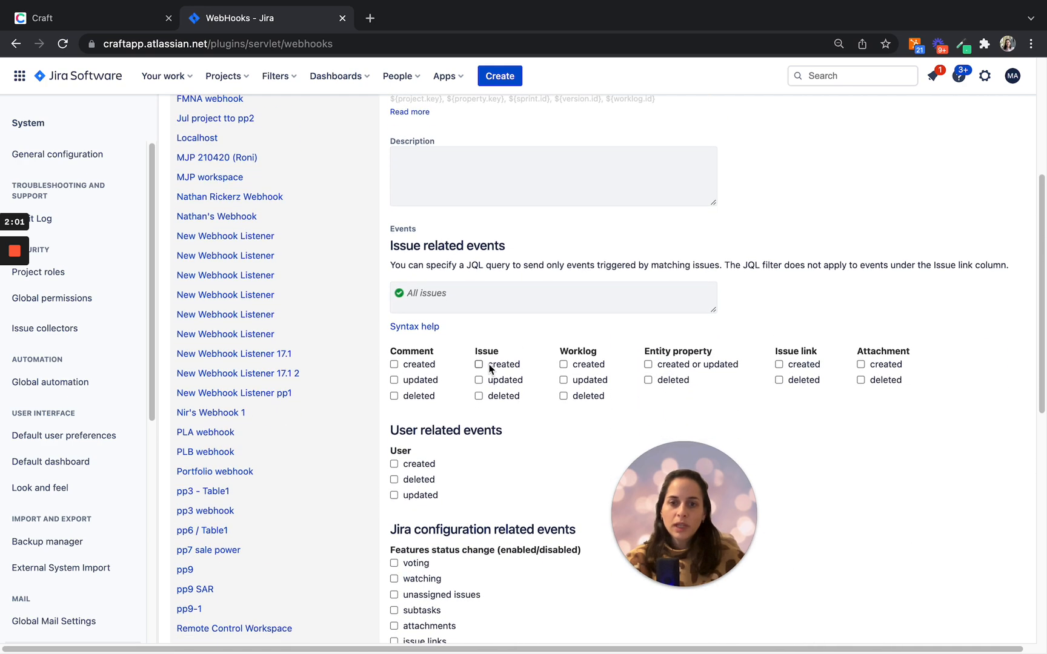
mouse_move(548, 426)
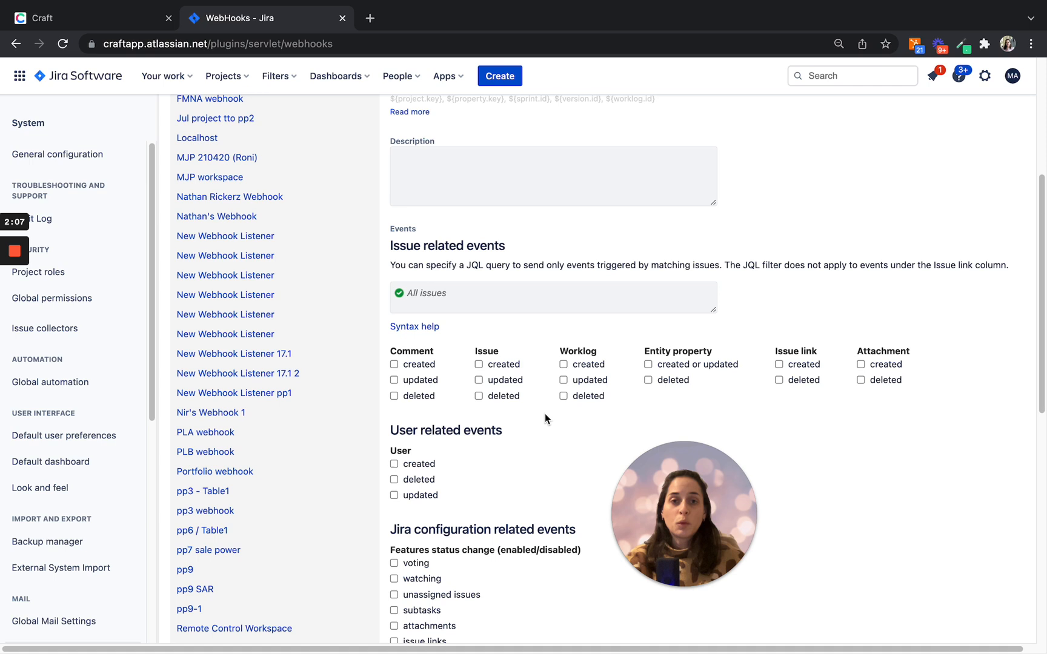
mouse_move(543, 399)
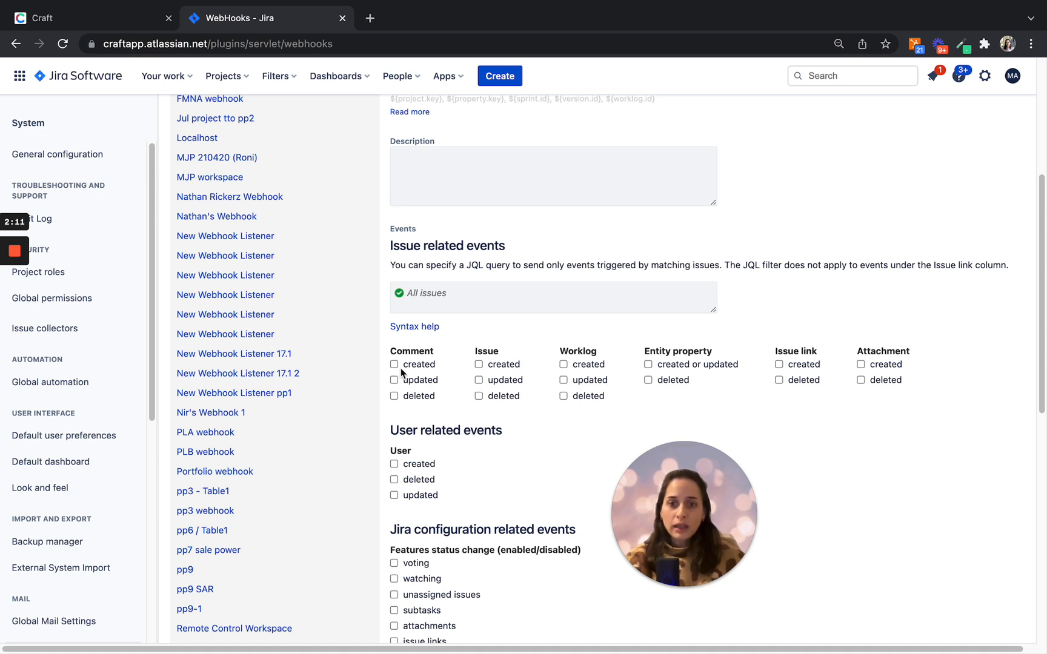
click(393, 397)
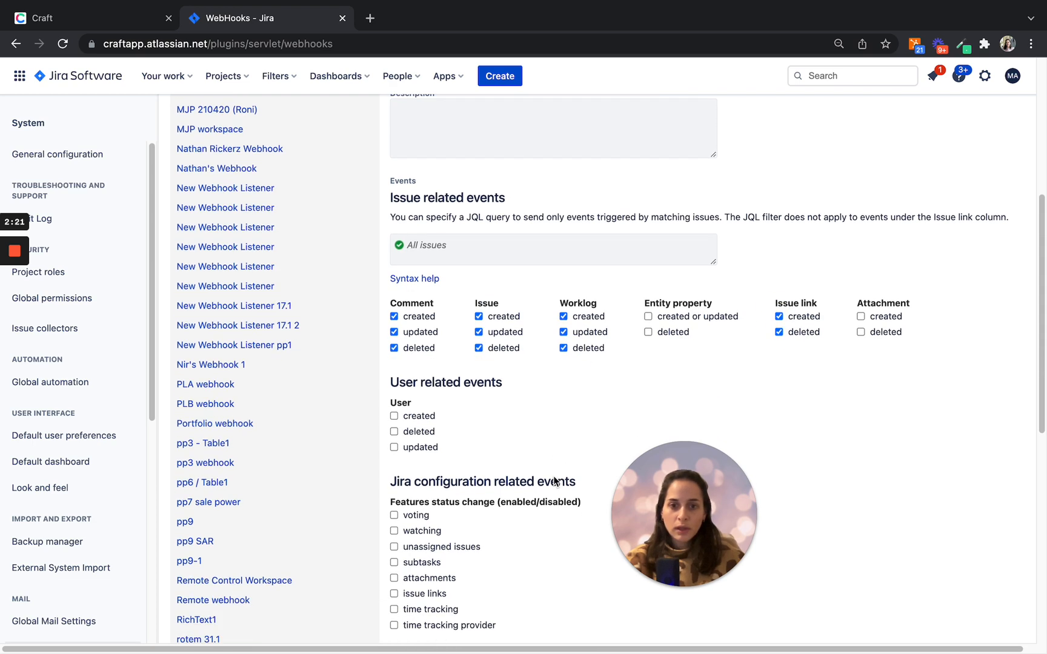
Check all Version events under Project related events and reach the end of the form
scroll(down, 3)
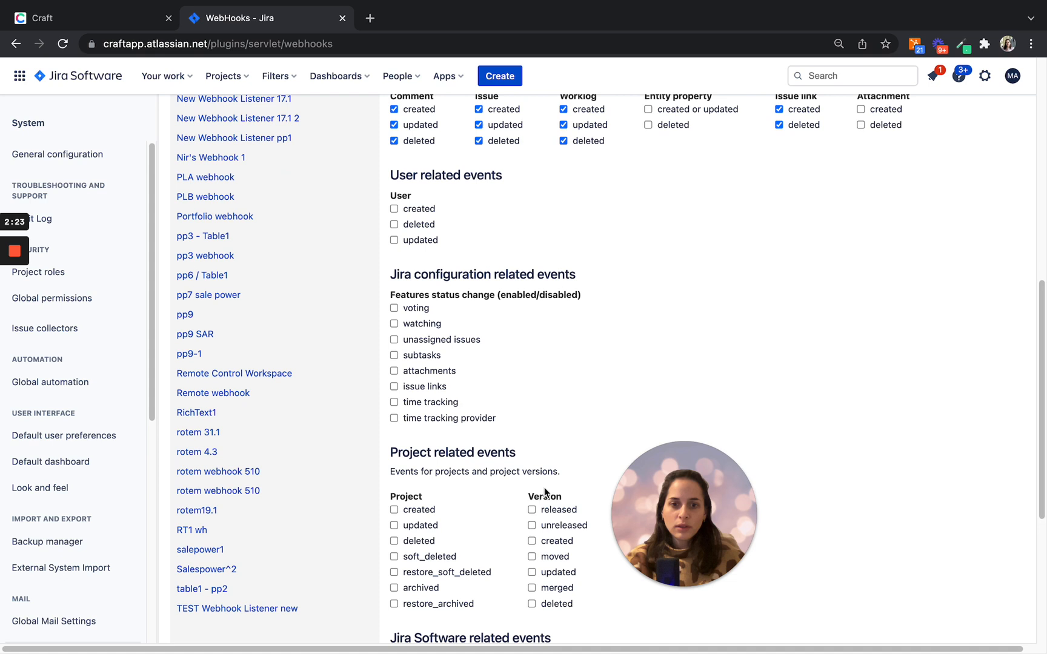
click(532, 510)
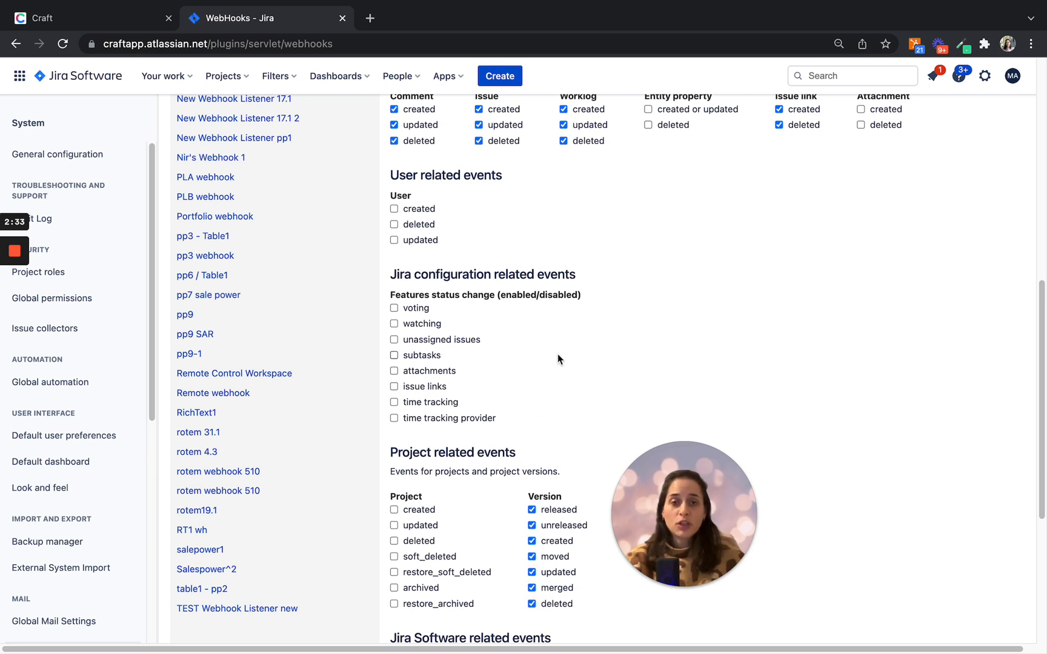
mouse_move(566, 356)
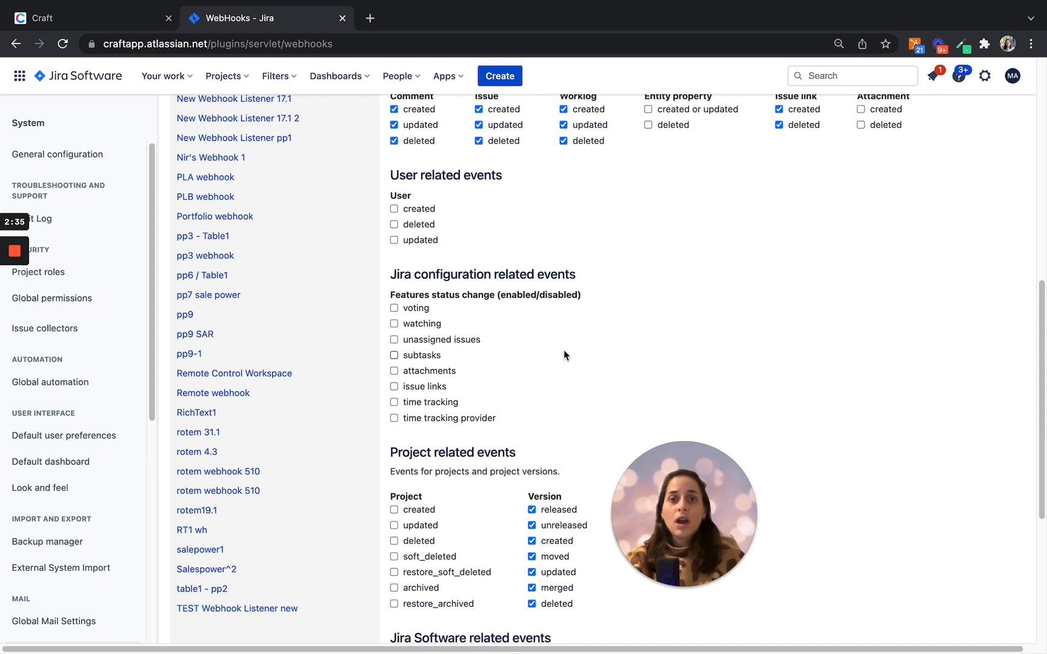
scroll(down, 3)
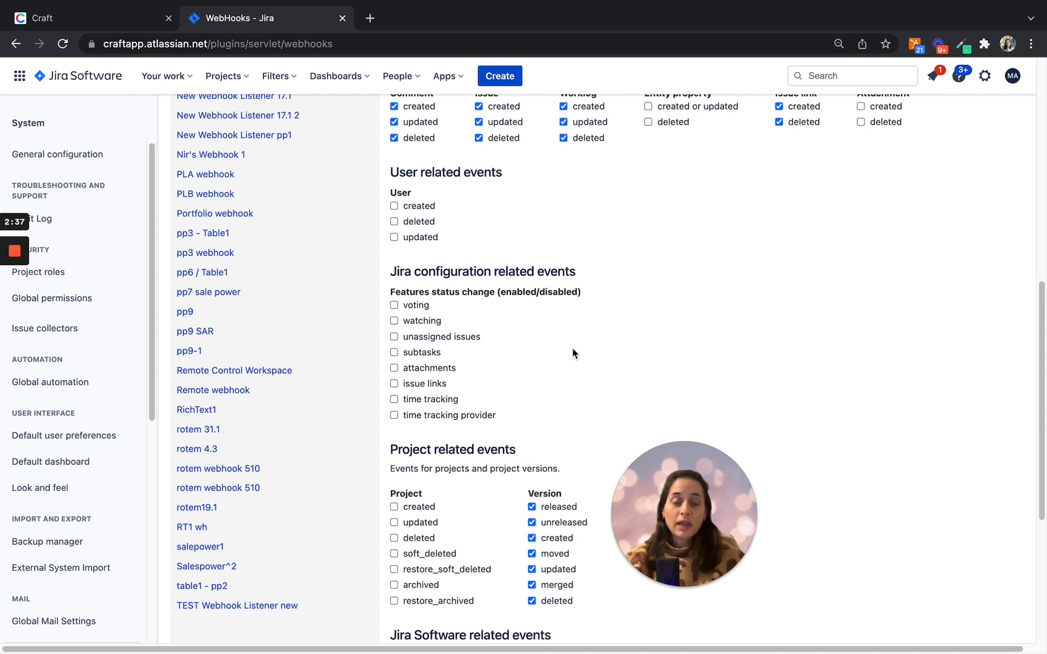
mouse_move(644, 339)
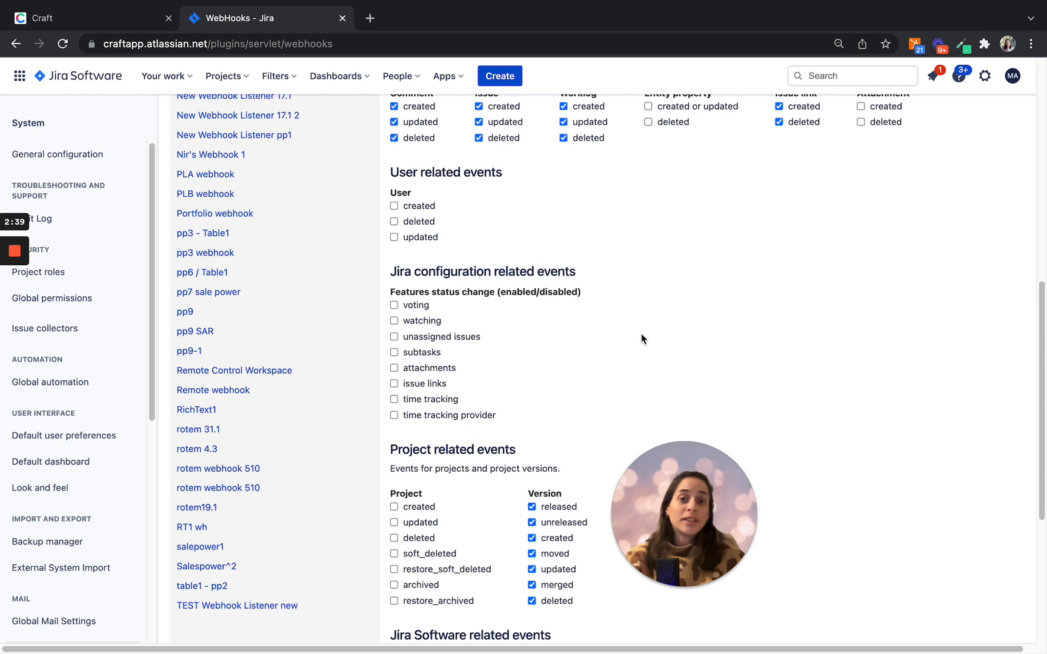
scroll(down, 3)
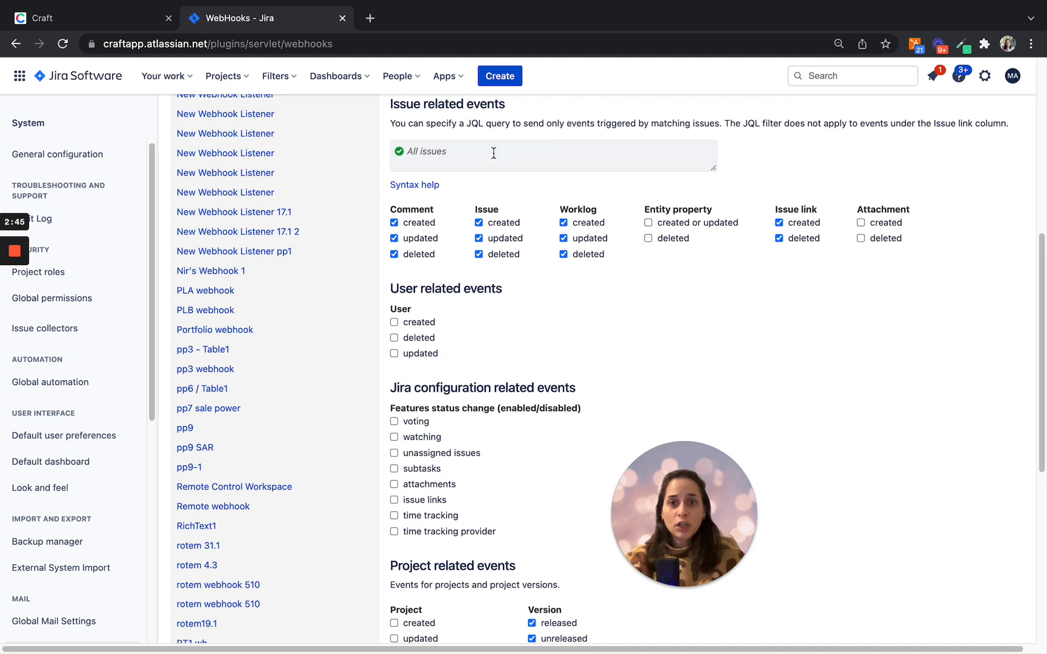
mouse_move(472, 160)
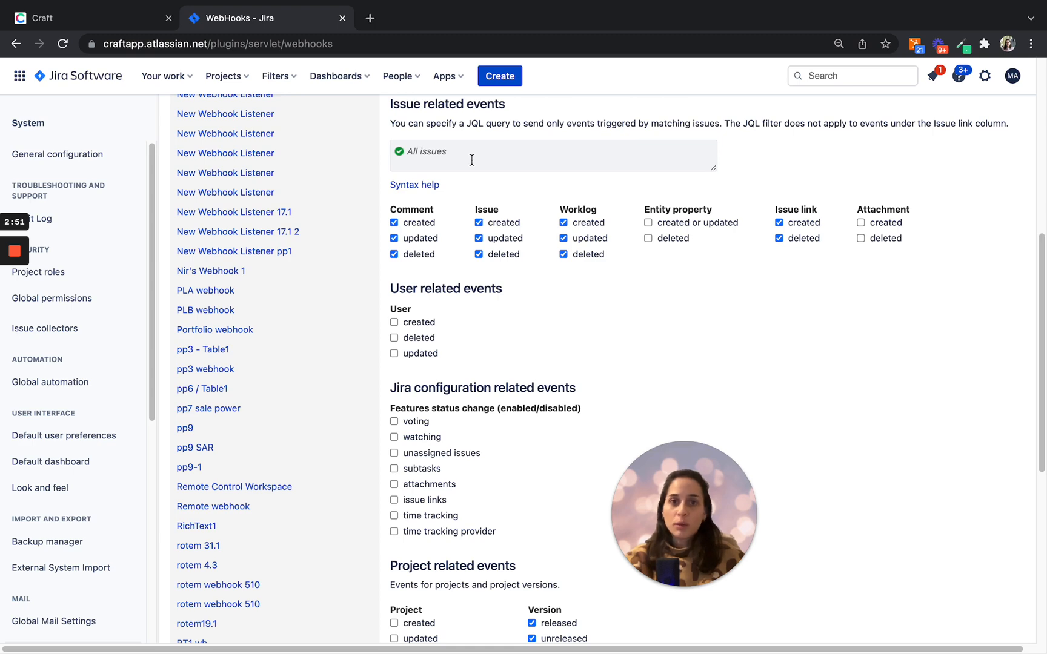
mouse_move(578, 358)
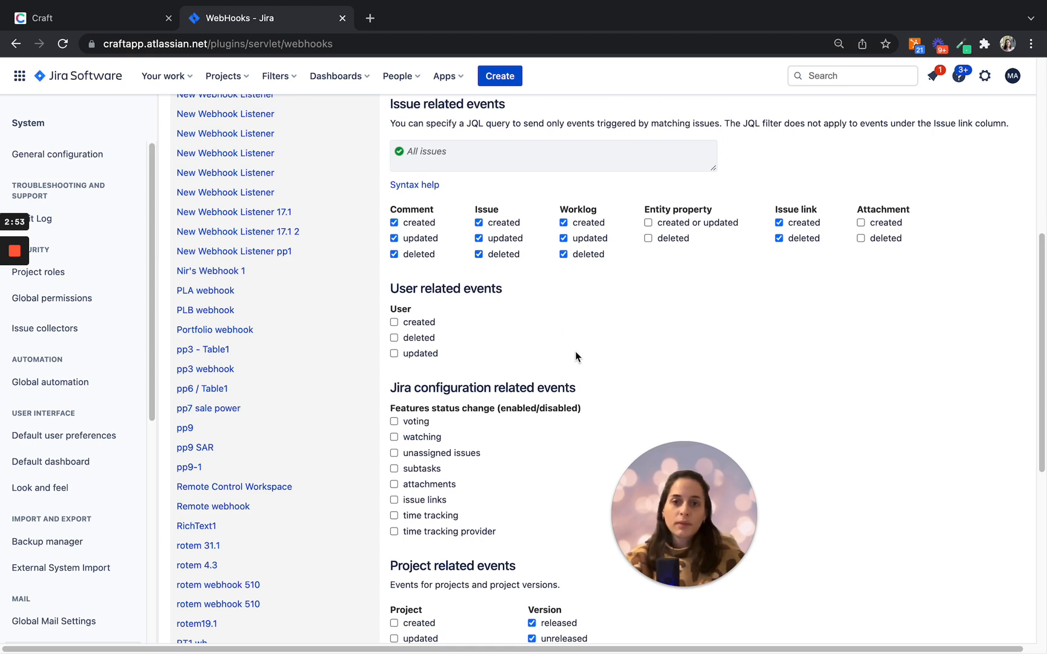
scroll(down, 3)
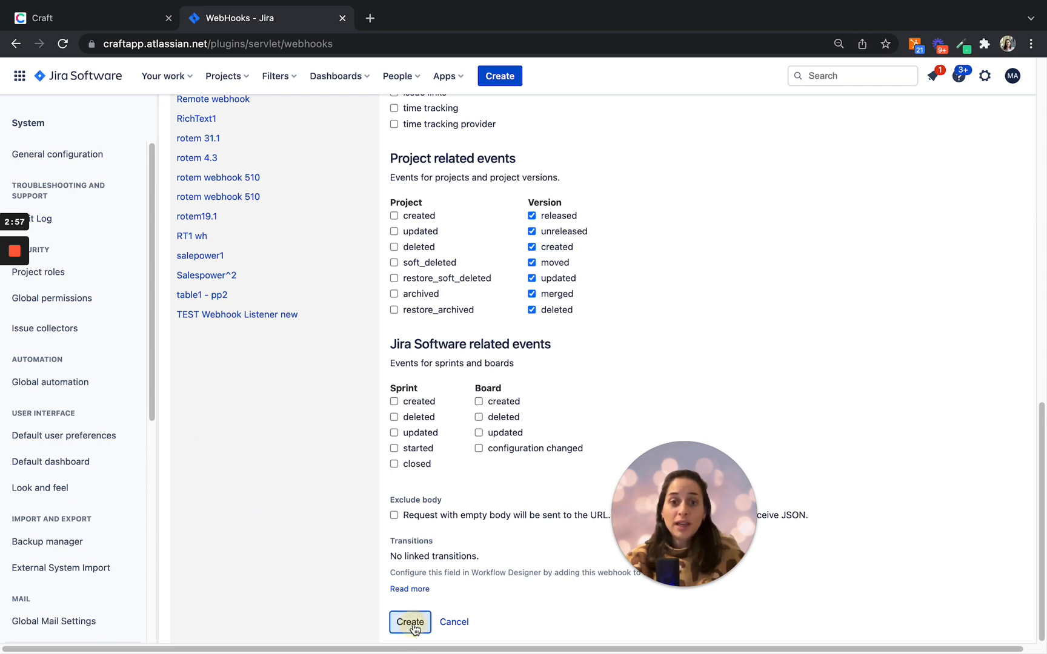
Create the webhook, confirm it is enabled, and go back to Craft's integration panel
click(410, 623)
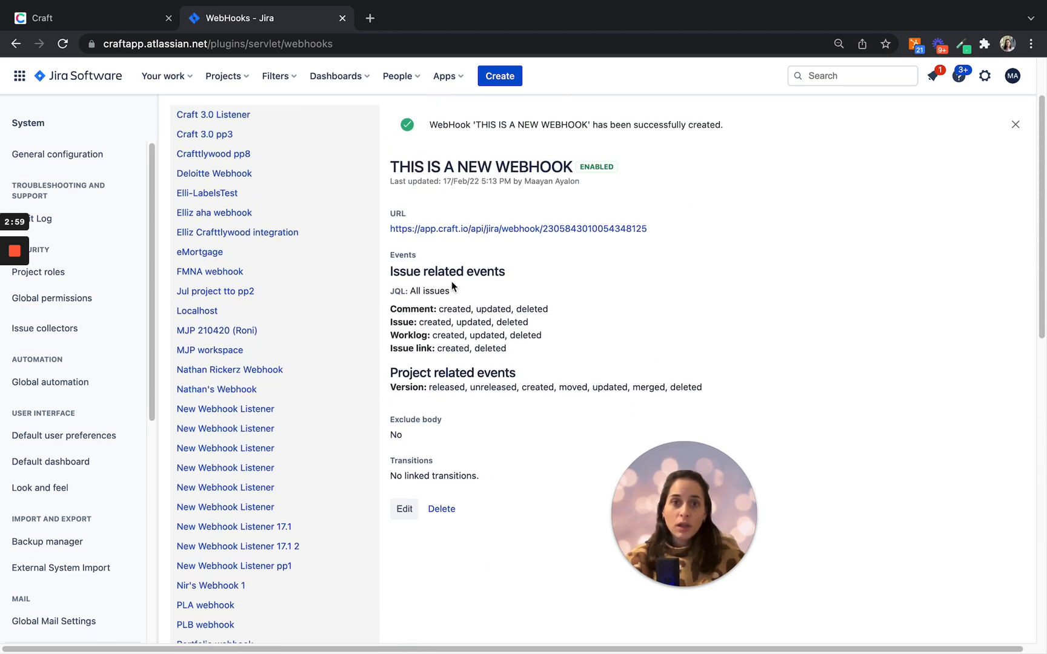
mouse_move(586, 325)
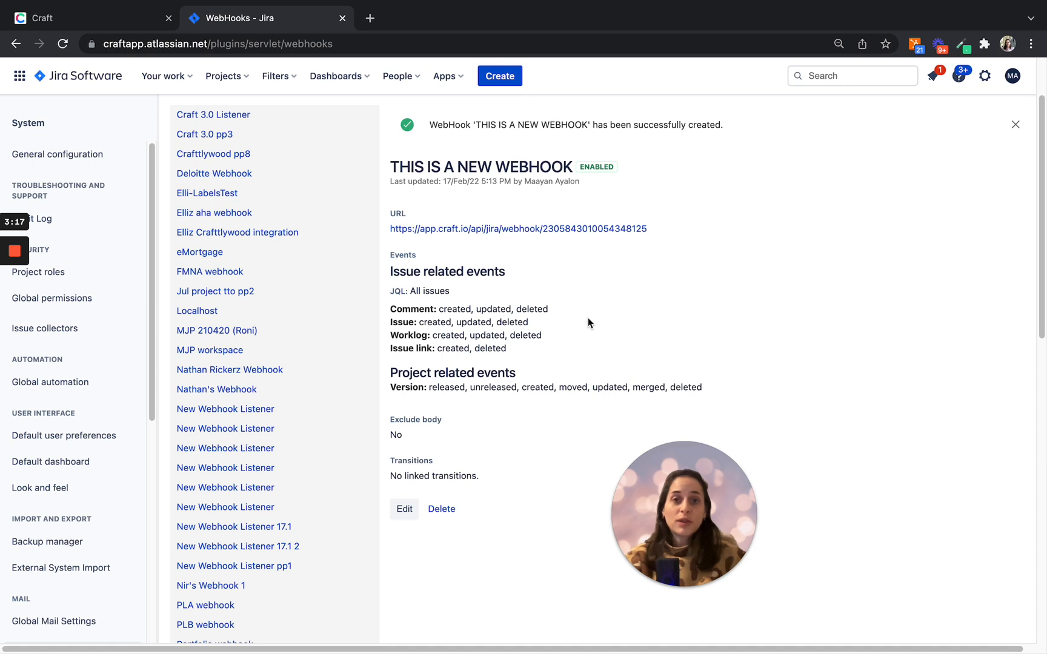
mouse_move(630, 295)
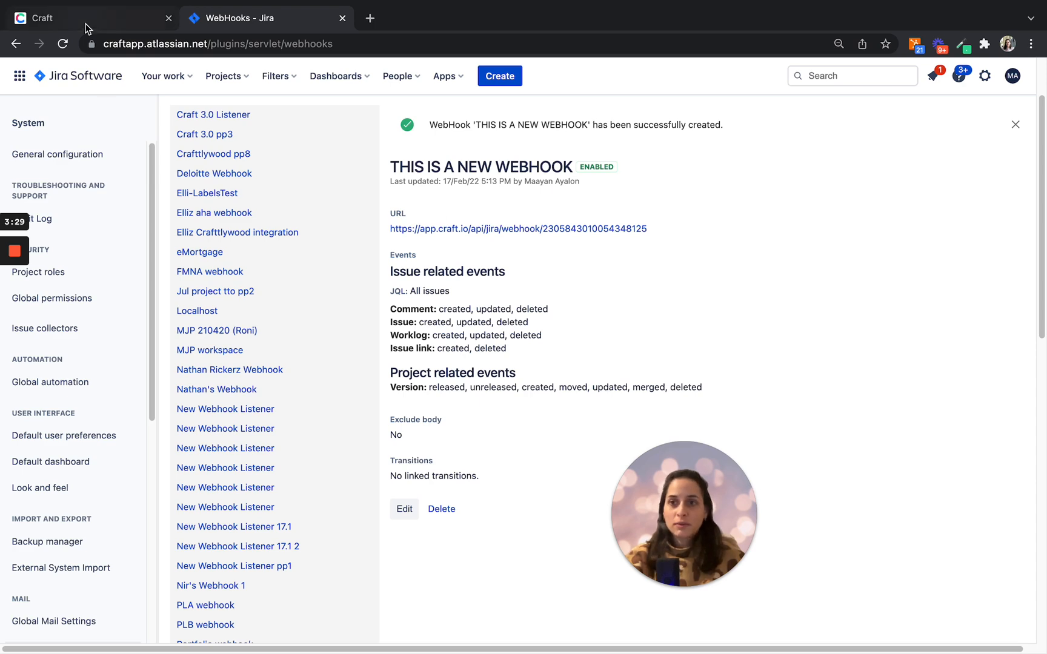
click(79, 17)
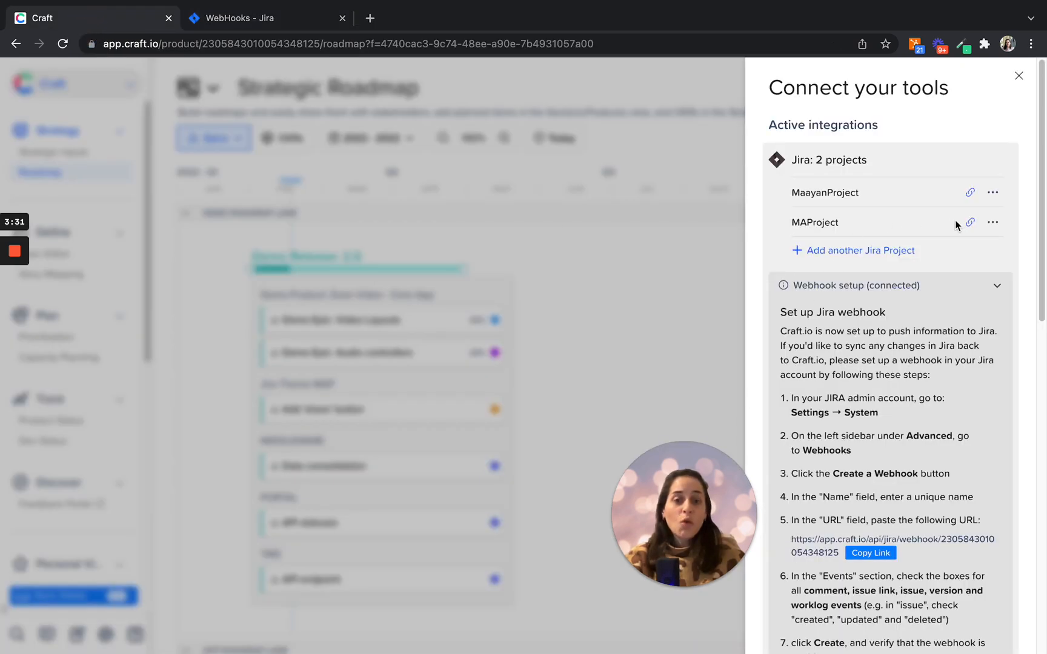